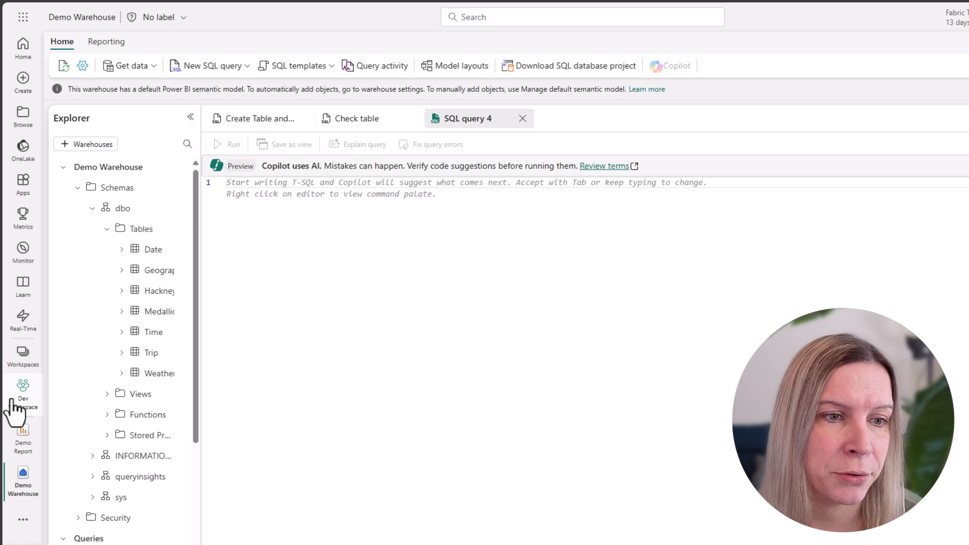
Open Demo Warehouse in Dev Workspace and create GeographyMask with masked Country, City, ZipCode and two rows.
{"action": "left_click", "coordinate": [23, 393]}
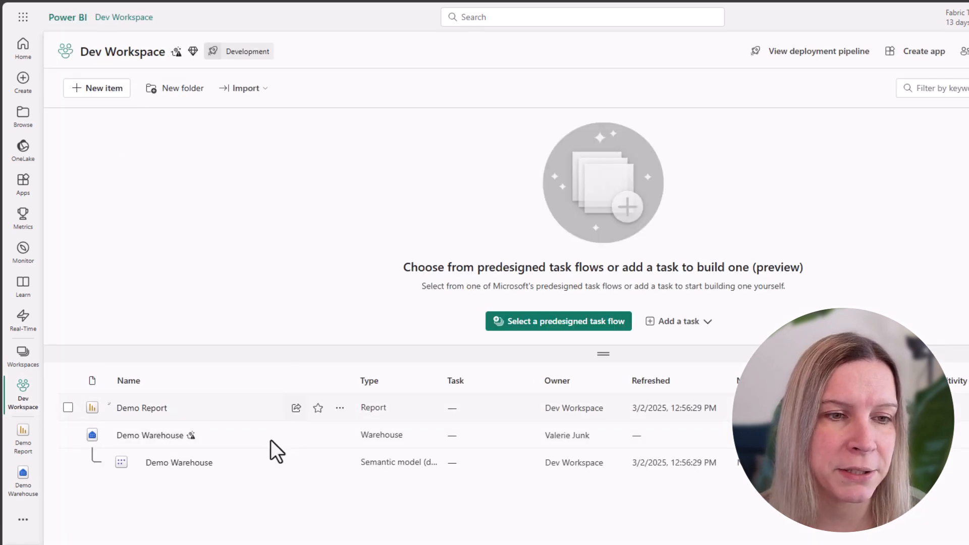
{"action": "mouse_move", "coordinate": [149, 435]}
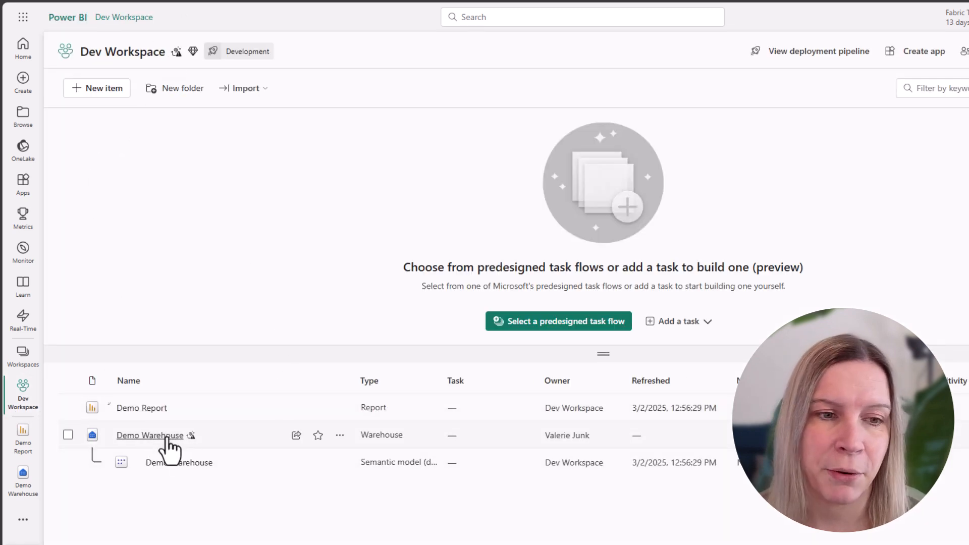
{"action": "left_click", "coordinate": [149, 435]}
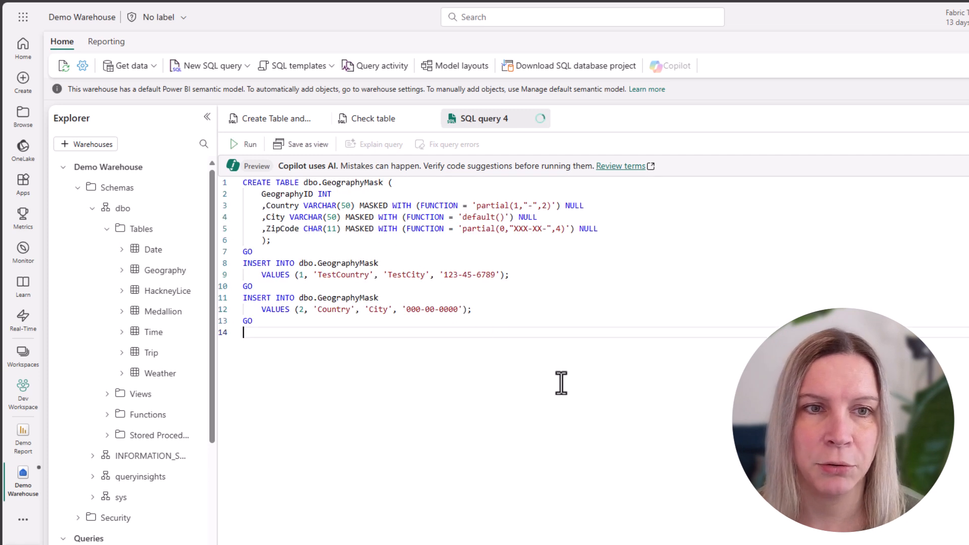
{"action": "mouse_move", "coordinate": [610, 422]}
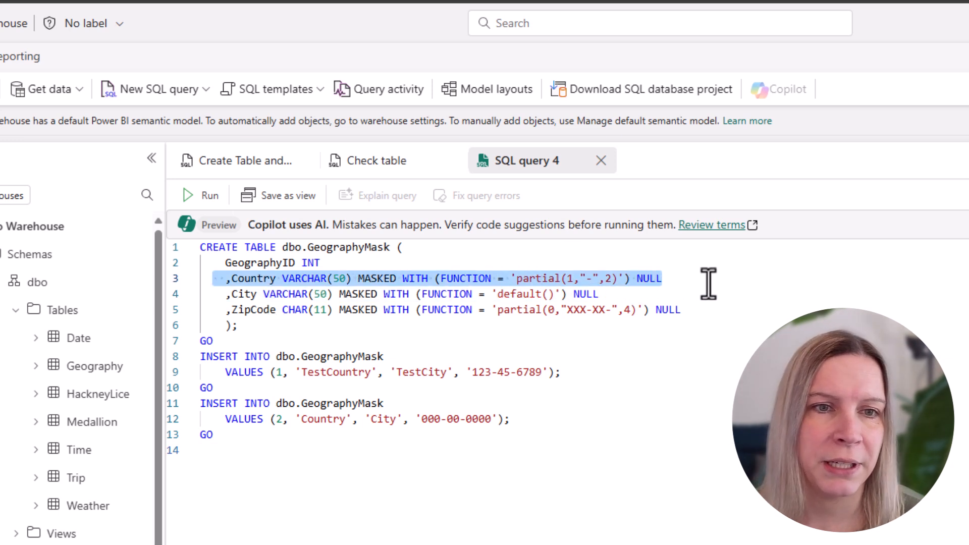
{"action": "mouse_move", "coordinate": [715, 284]}
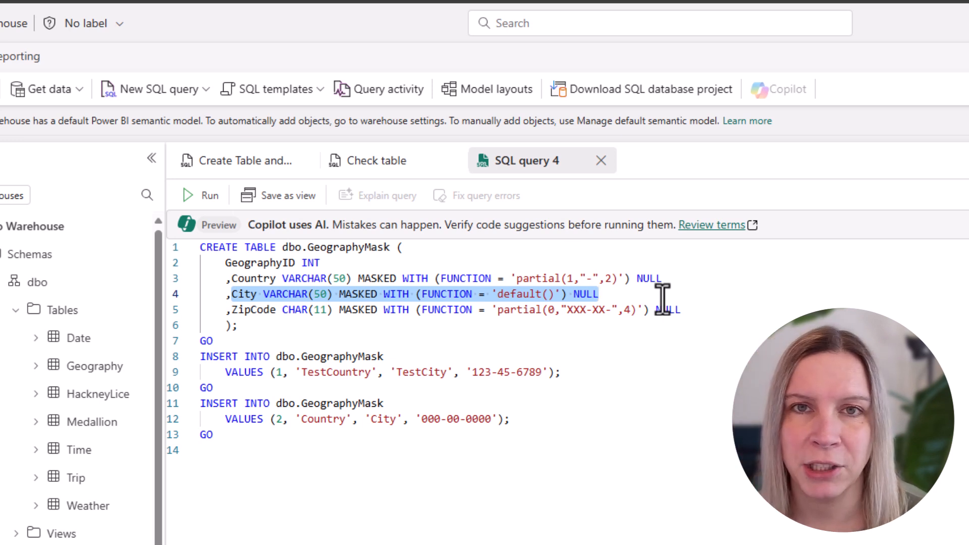
{"action": "mouse_move", "coordinate": [528, 206]}
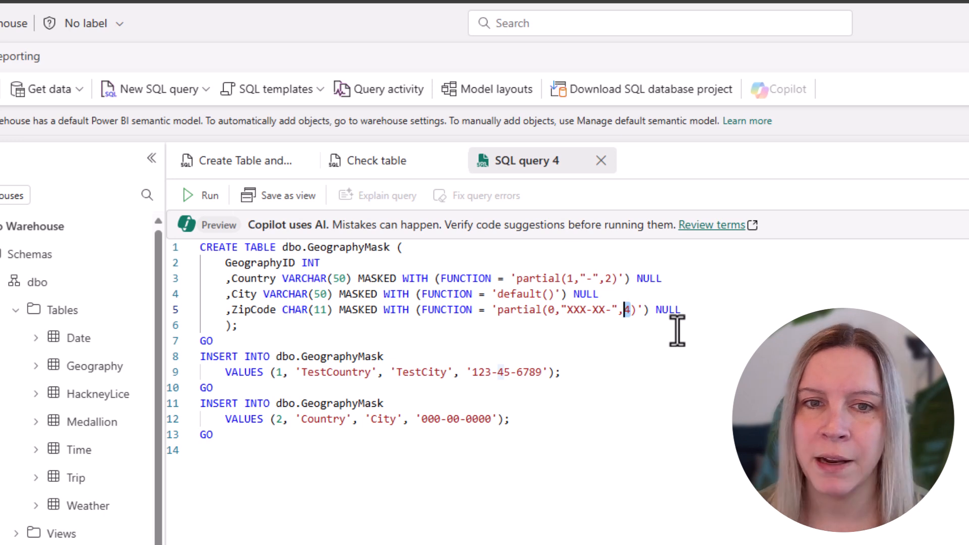
{"action": "mouse_move", "coordinate": [536, 399]}
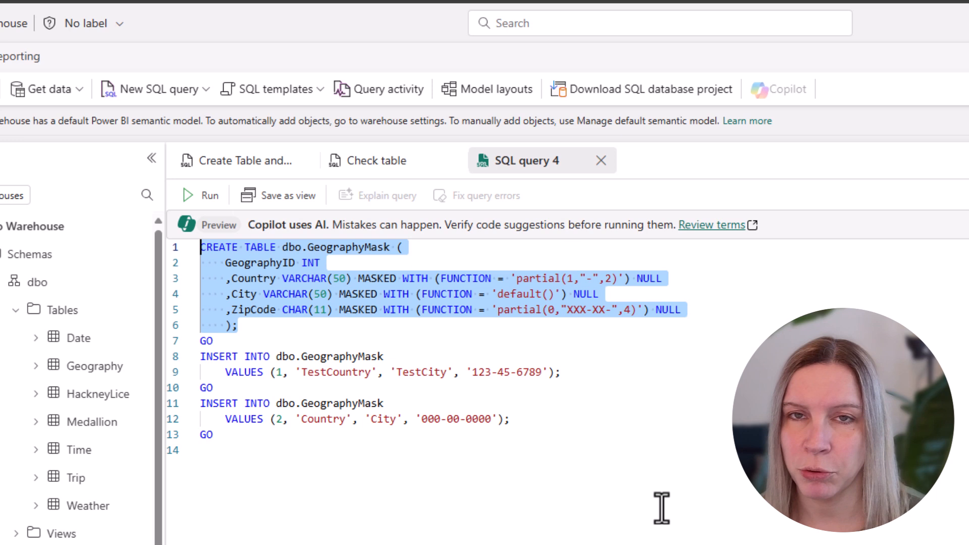
{"action": "left_click", "coordinate": [213, 355]}
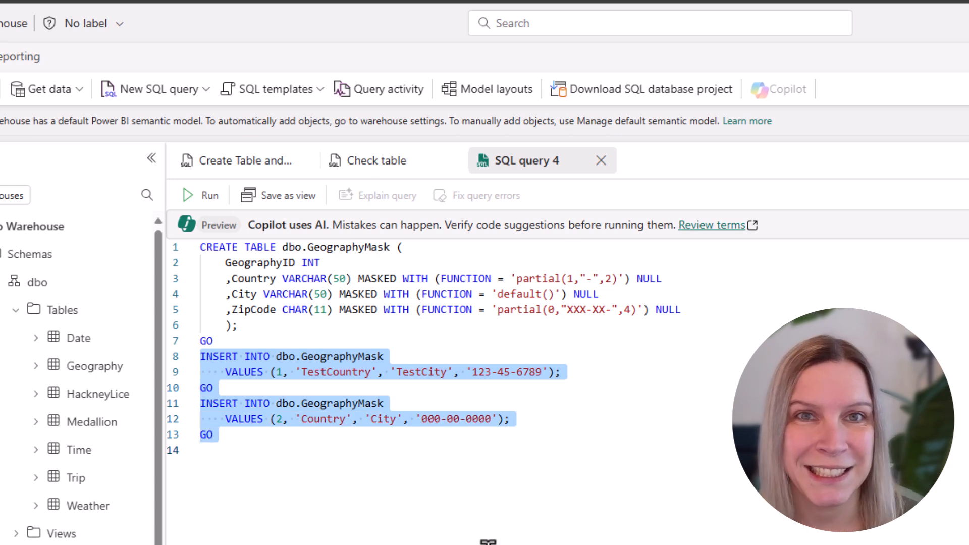
{"action": "mouse_move", "coordinate": [661, 427]}
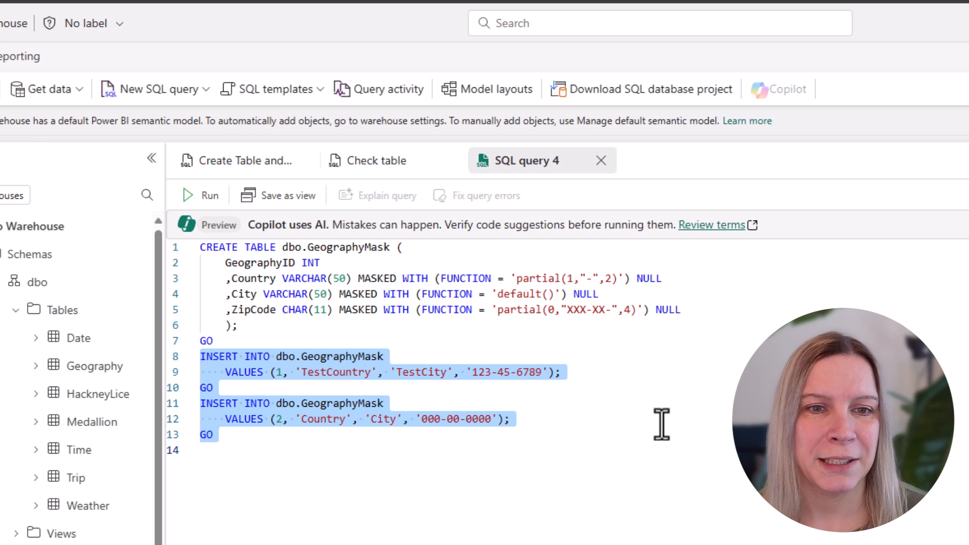
{"action": "left_click", "coordinate": [201, 195]}
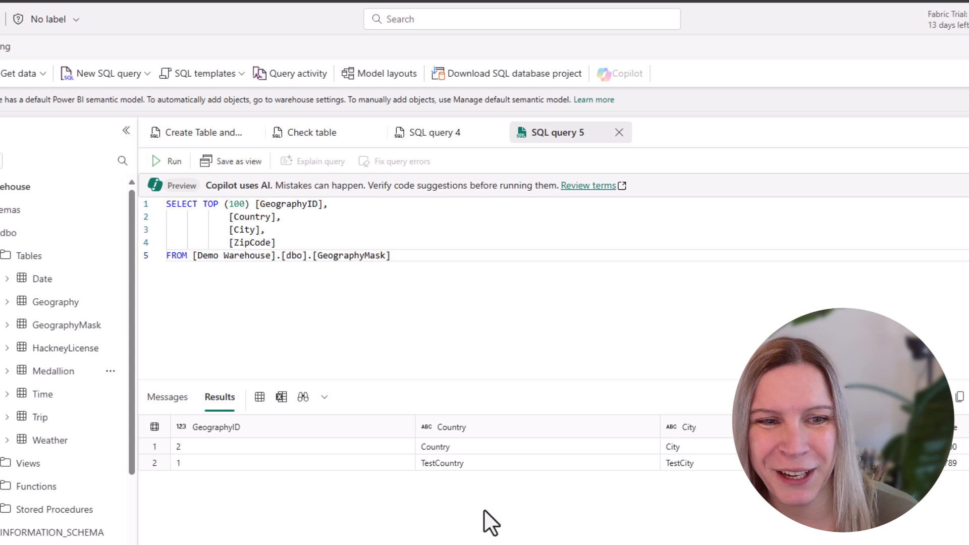
{"action": "mouse_move", "coordinate": [343, 484]}
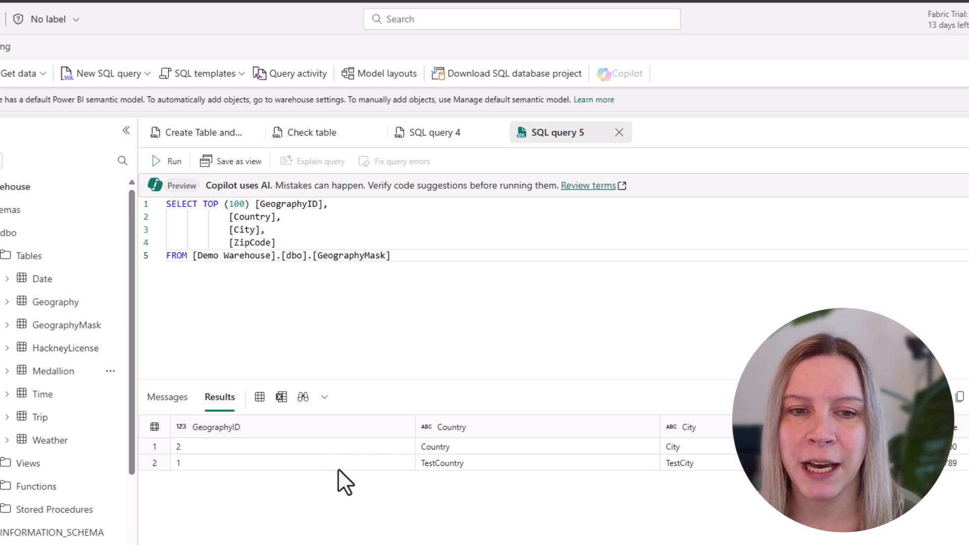
{"action": "mouse_move", "coordinate": [936, 495]}
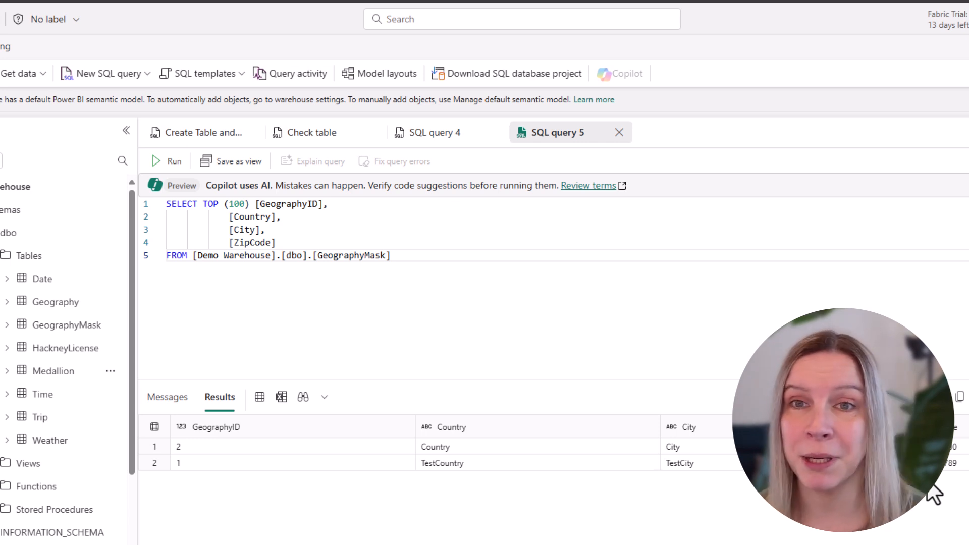
{"action": "mouse_move", "coordinate": [642, 351]}
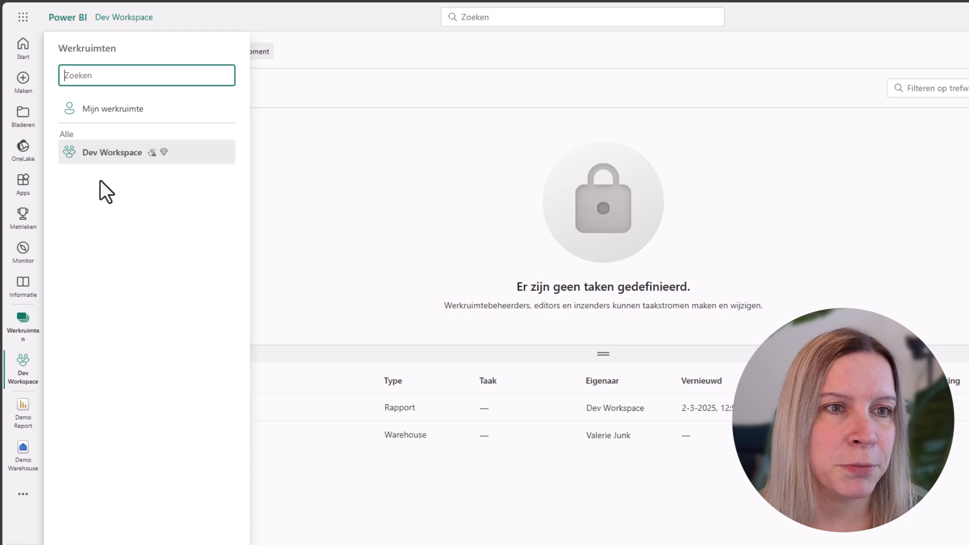
As the viewer, run the GeographyMask SELECT in Demo Warehouse to see masked values.
{"action": "left_click", "coordinate": [23, 451]}
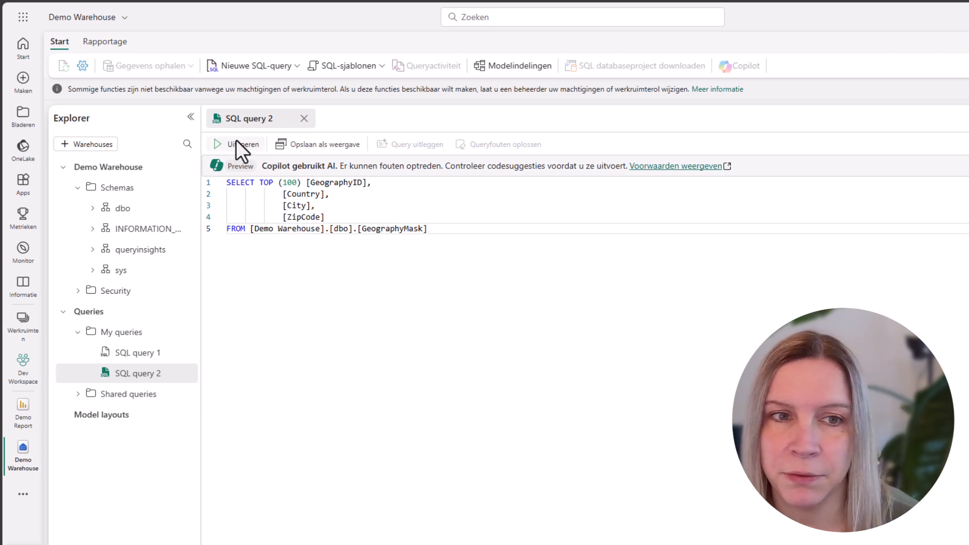
{"action": "left_click", "coordinate": [237, 144]}
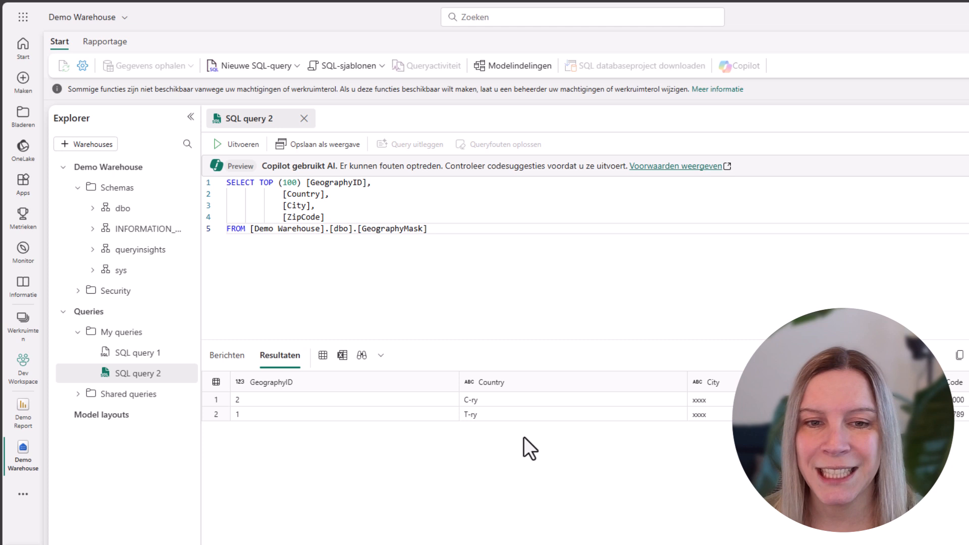
{"action": "left_click", "coordinate": [191, 117]}
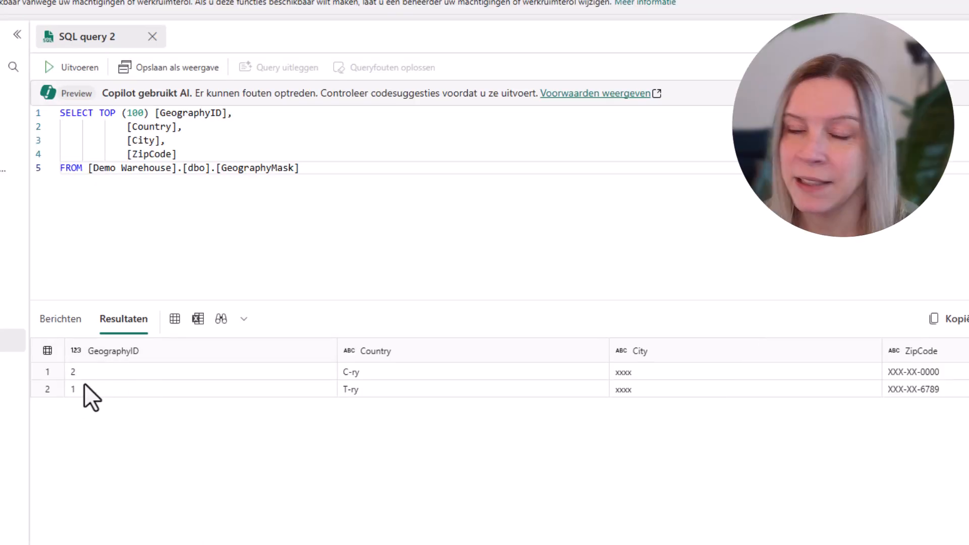
{"action": "mouse_move", "coordinate": [352, 350]}
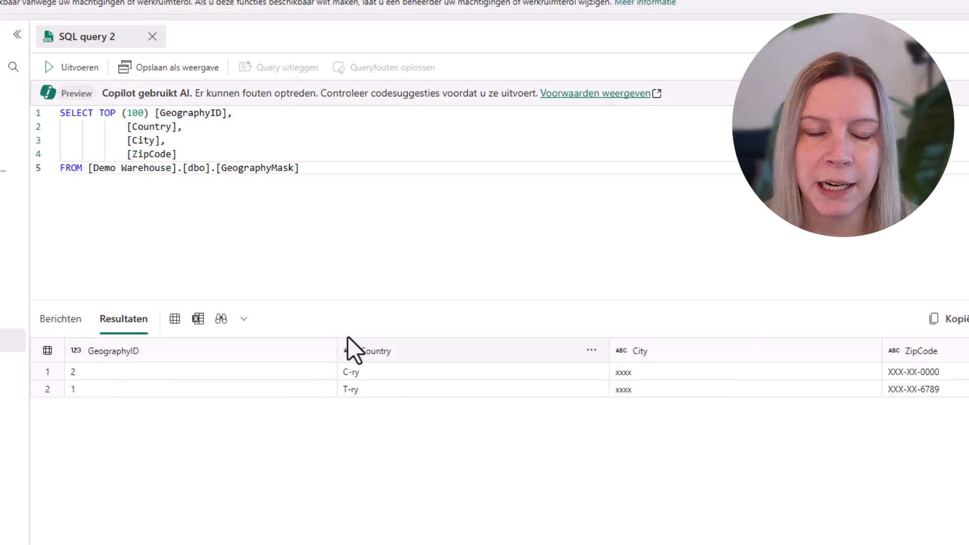
{"action": "mouse_move", "coordinate": [296, 371]}
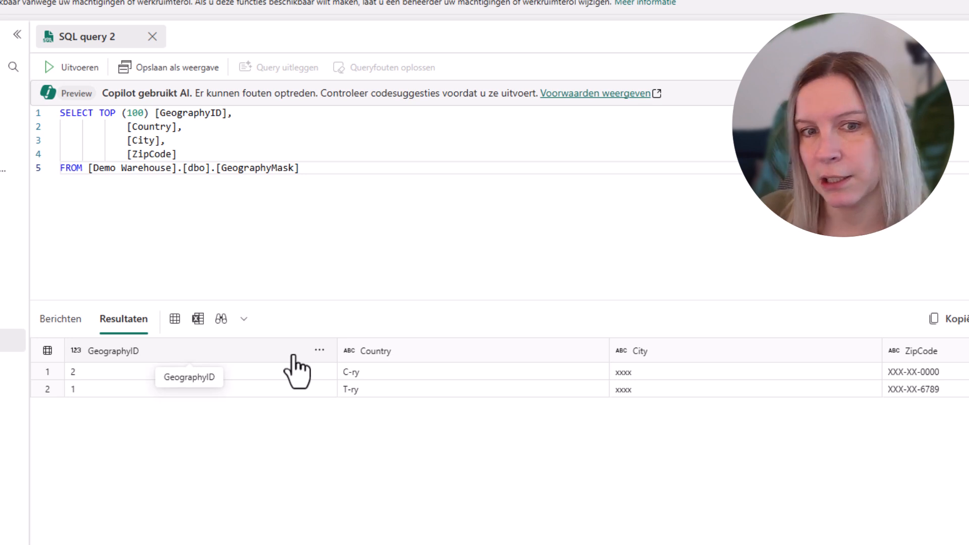
{"action": "mouse_move", "coordinate": [702, 345]}
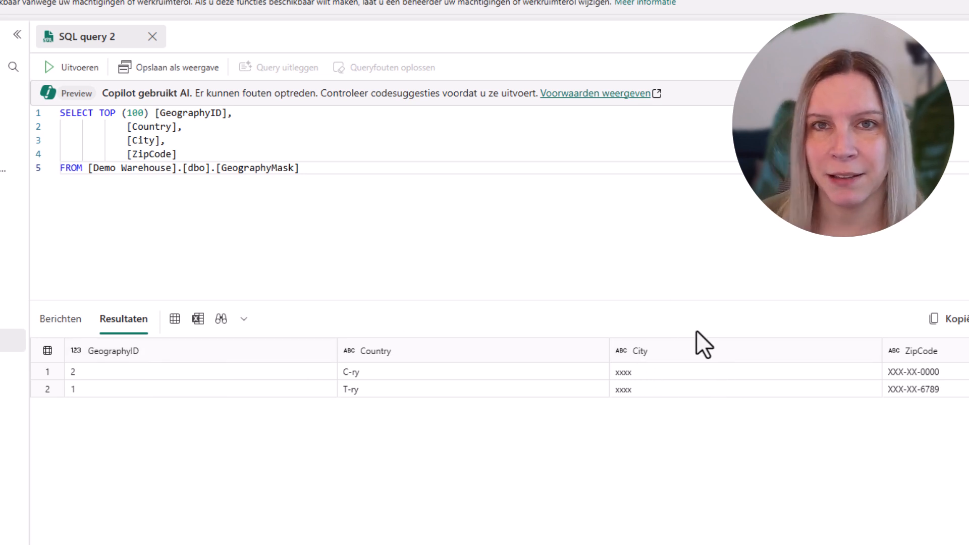
{"action": "mouse_move", "coordinate": [649, 440]}
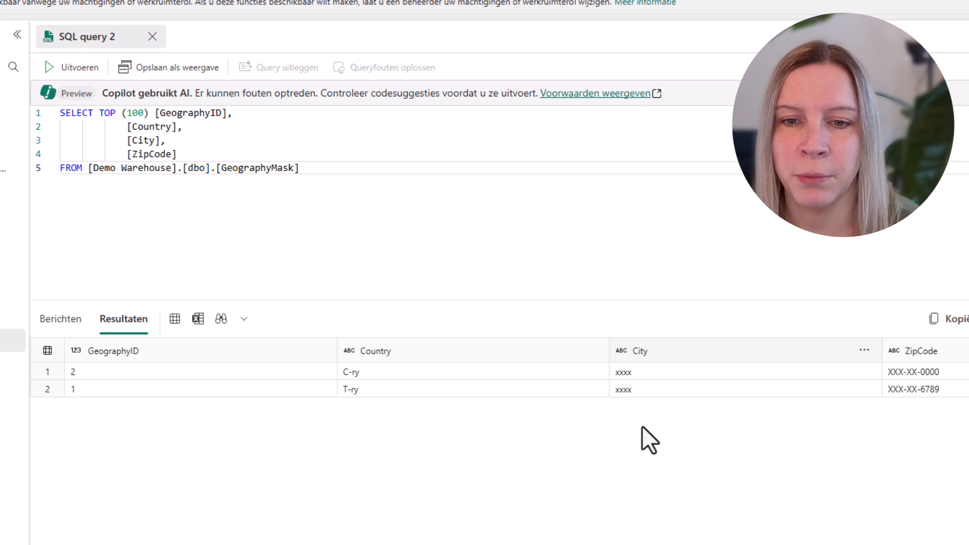
{"action": "mouse_move", "coordinate": [920, 408]}
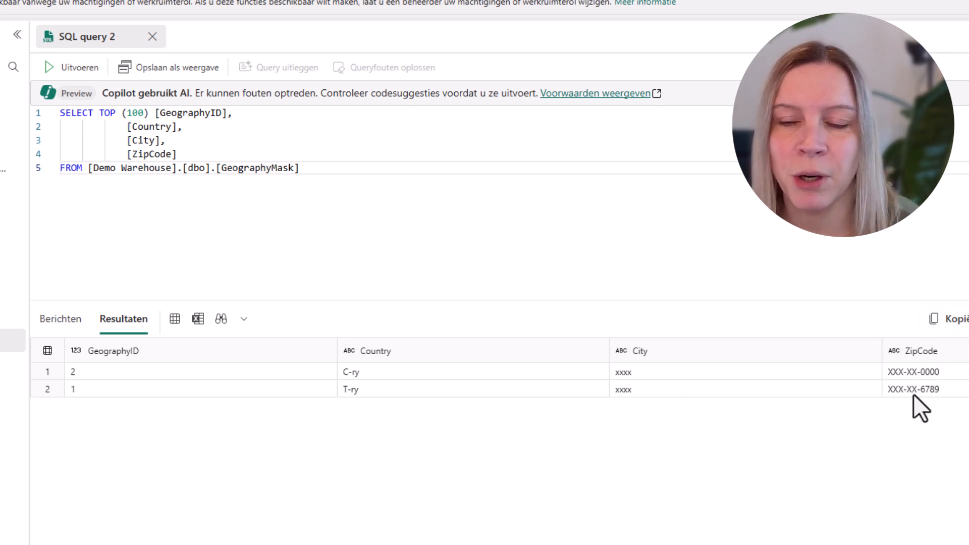
{"action": "mouse_move", "coordinate": [955, 395]}
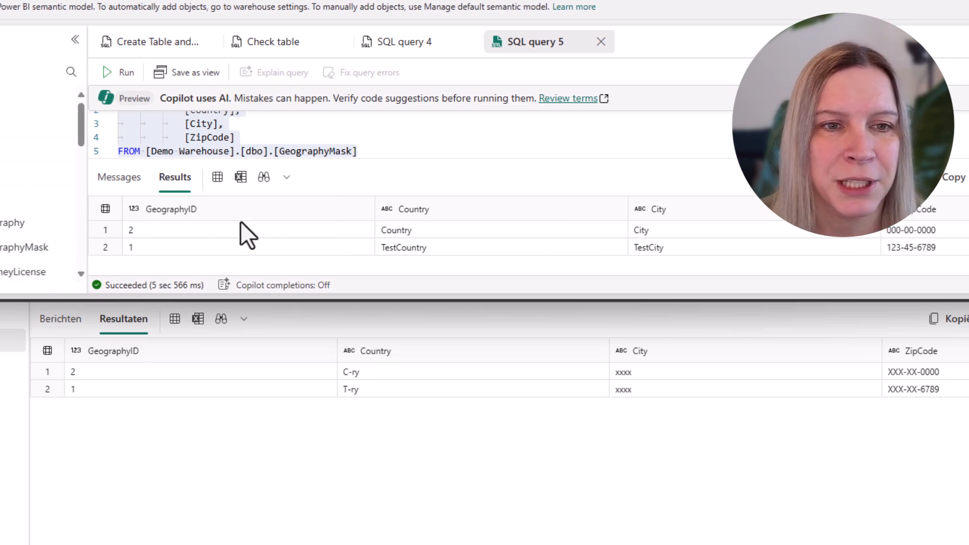
{"action": "mouse_move", "coordinate": [123, 241]}
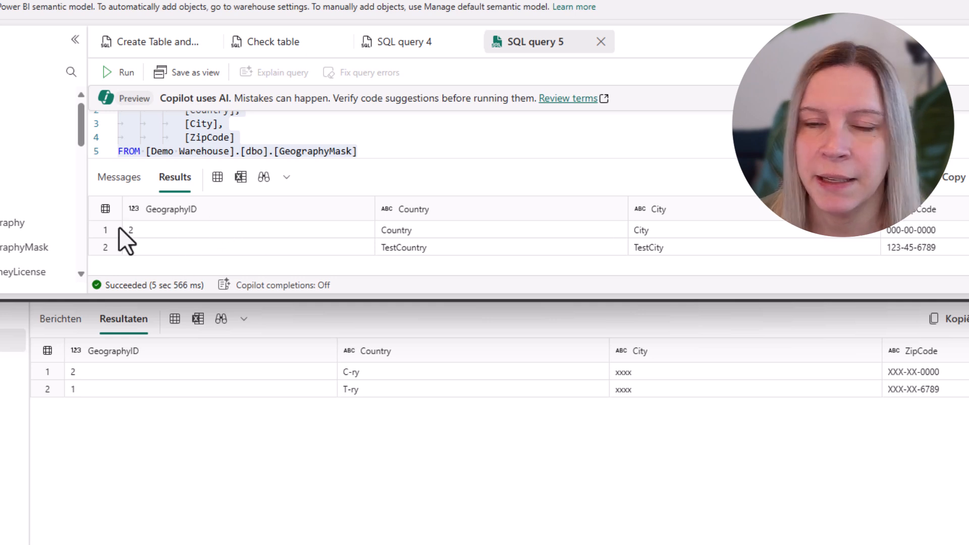
{"action": "mouse_move", "coordinate": [185, 259]}
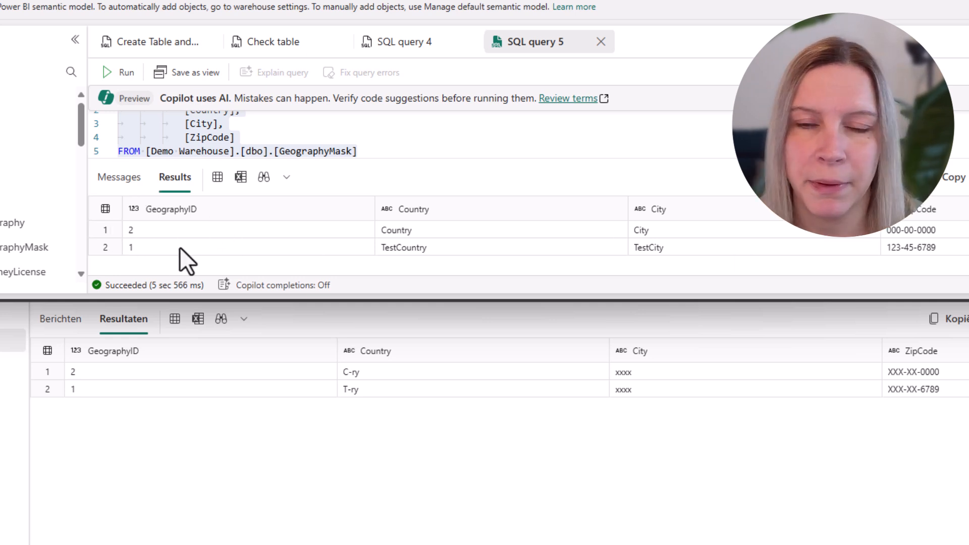
{"action": "mouse_move", "coordinate": [509, 397]}
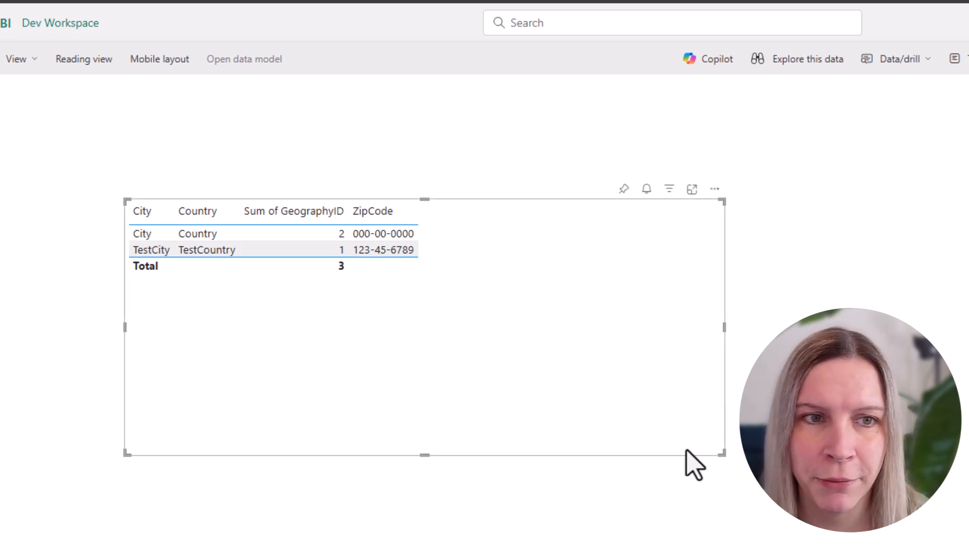
{"action": "mouse_move", "coordinate": [864, 304]}
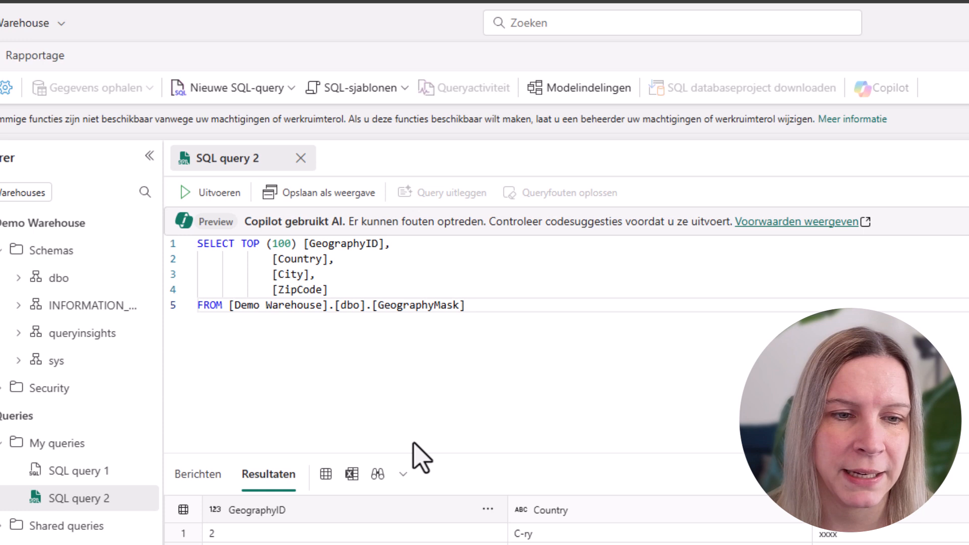
{"action": "mouse_move", "coordinate": [74, 417]}
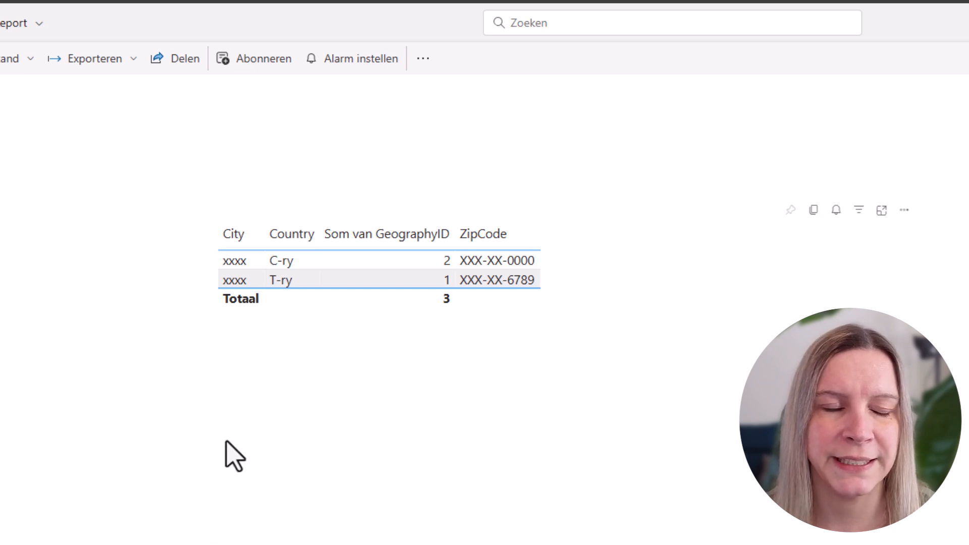
{"action": "mouse_move", "coordinate": [421, 332]}
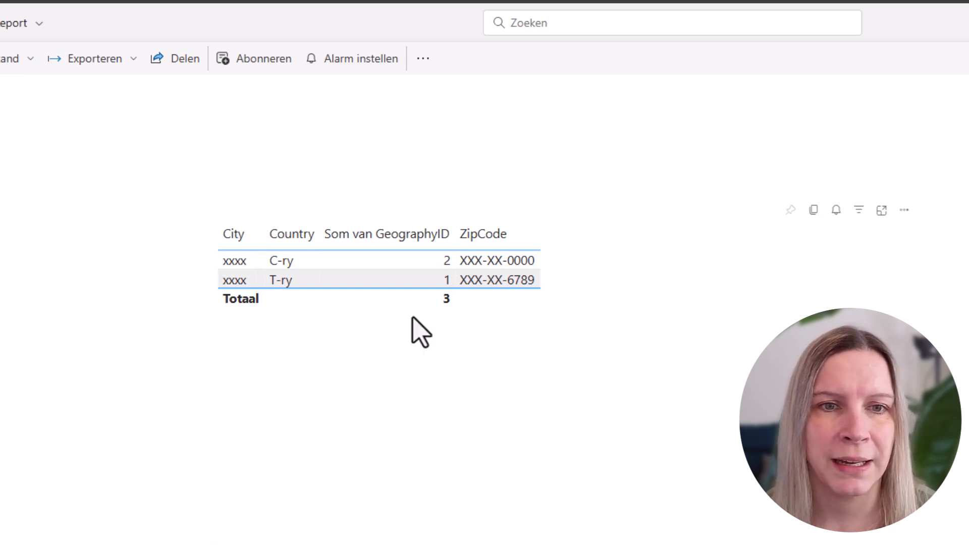
{"action": "mouse_move", "coordinate": [463, 346]}
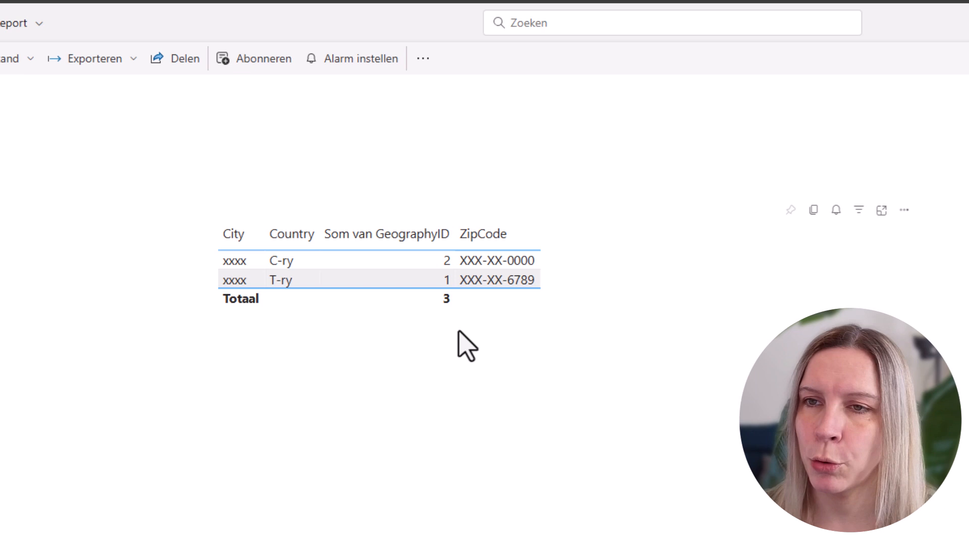